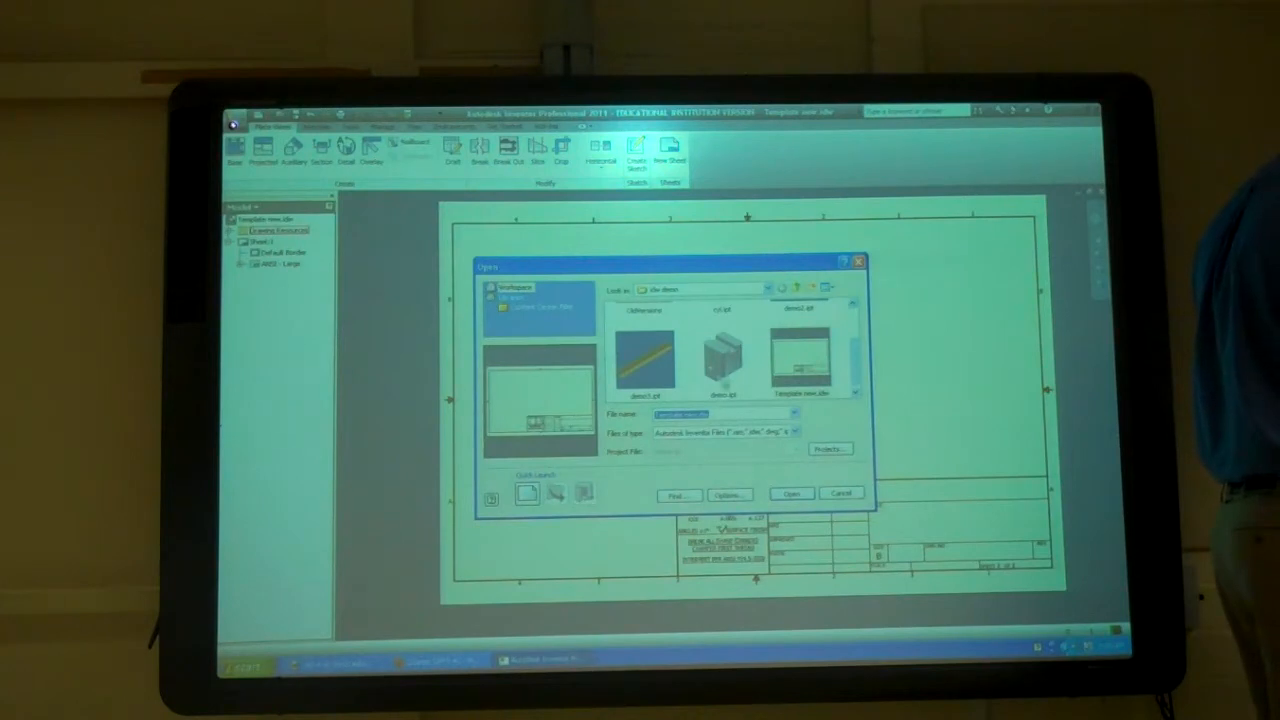
Step: Place a base view of cyl.ipt on the drawing sheet
{"action": "left_click", "coordinate": [722, 358]}
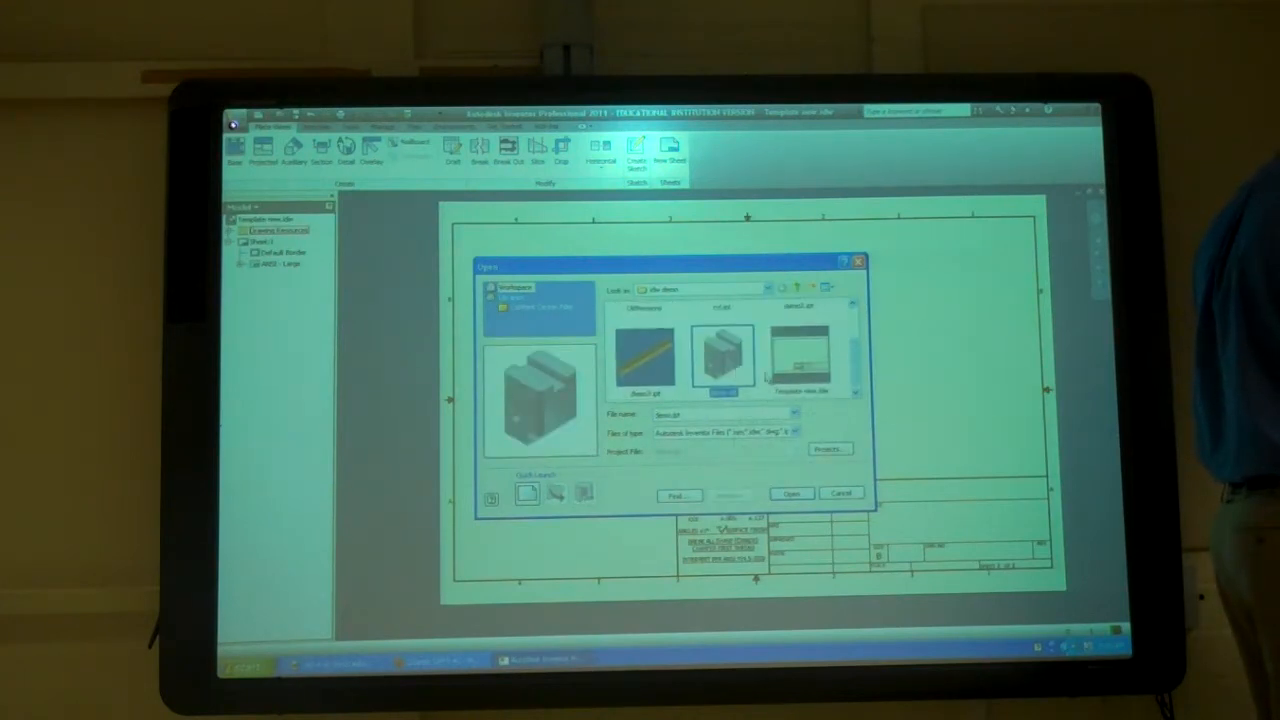
{"action": "left_click", "coordinate": [790, 492]}
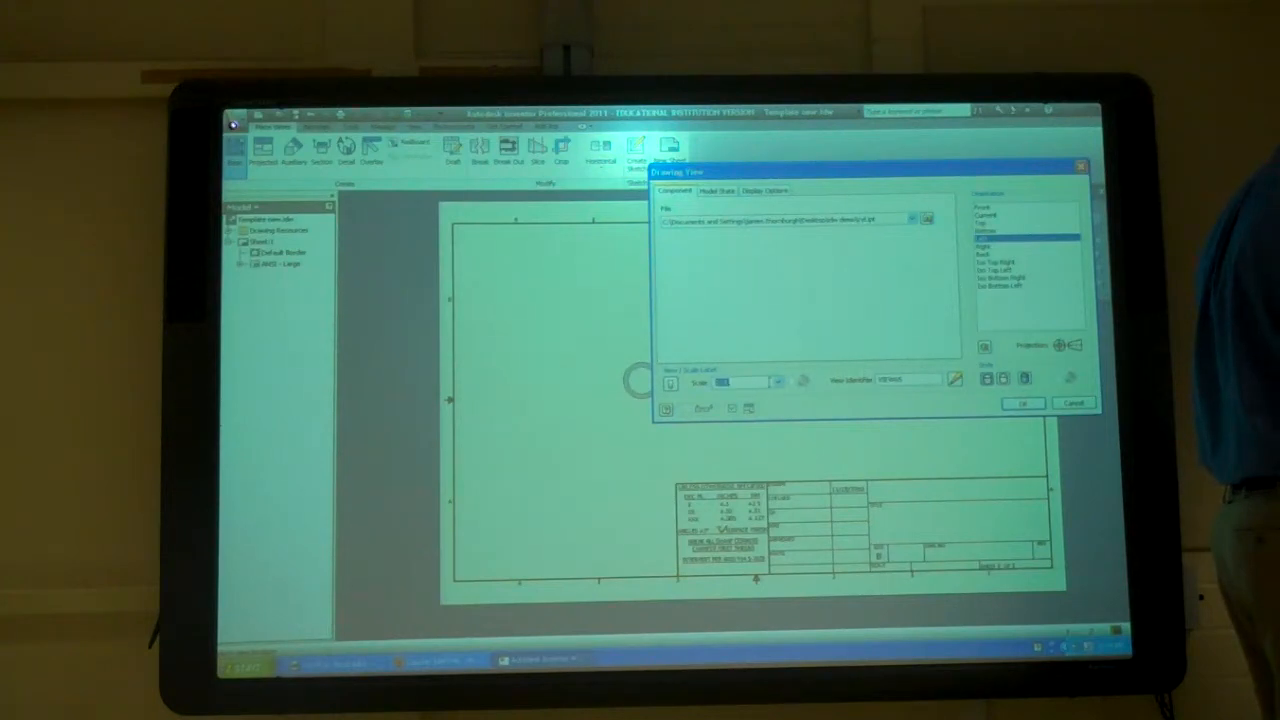
{"action": "left_click", "coordinate": [1020, 403]}
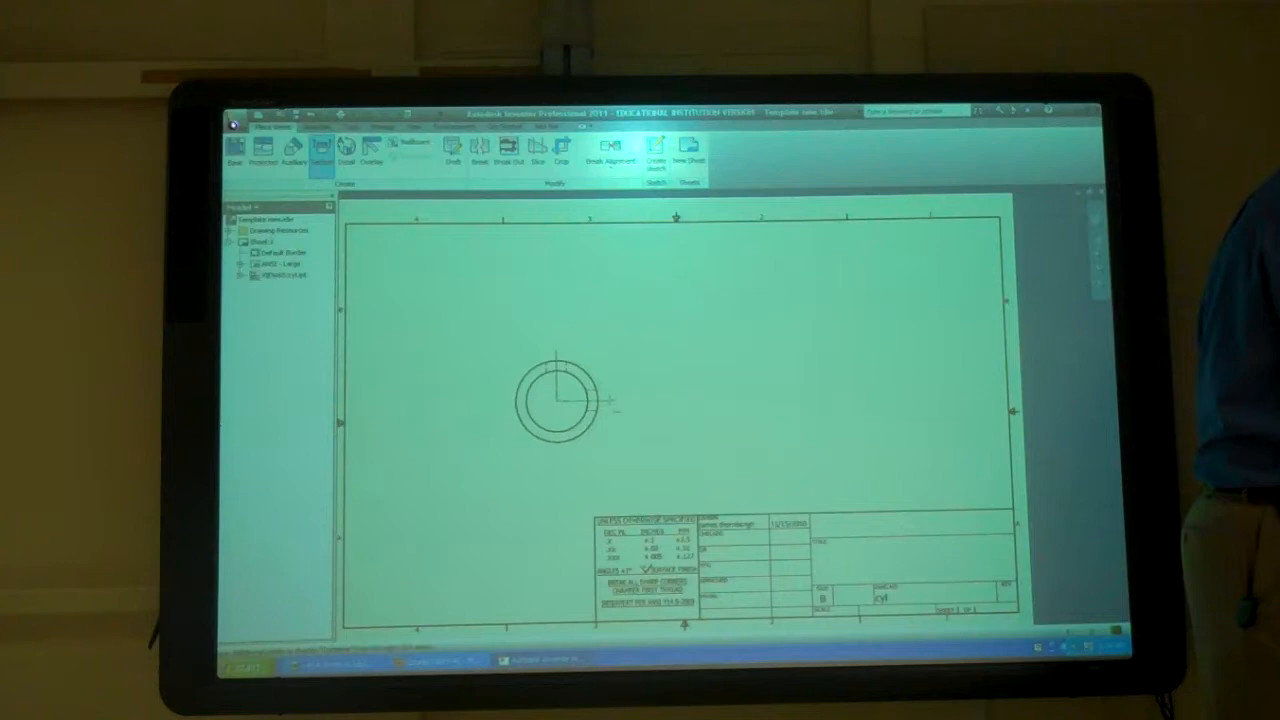
Step: Create a section view of the cylinder showing the top groove and cross hole
{"action": "left_click", "coordinate": [322, 150]}
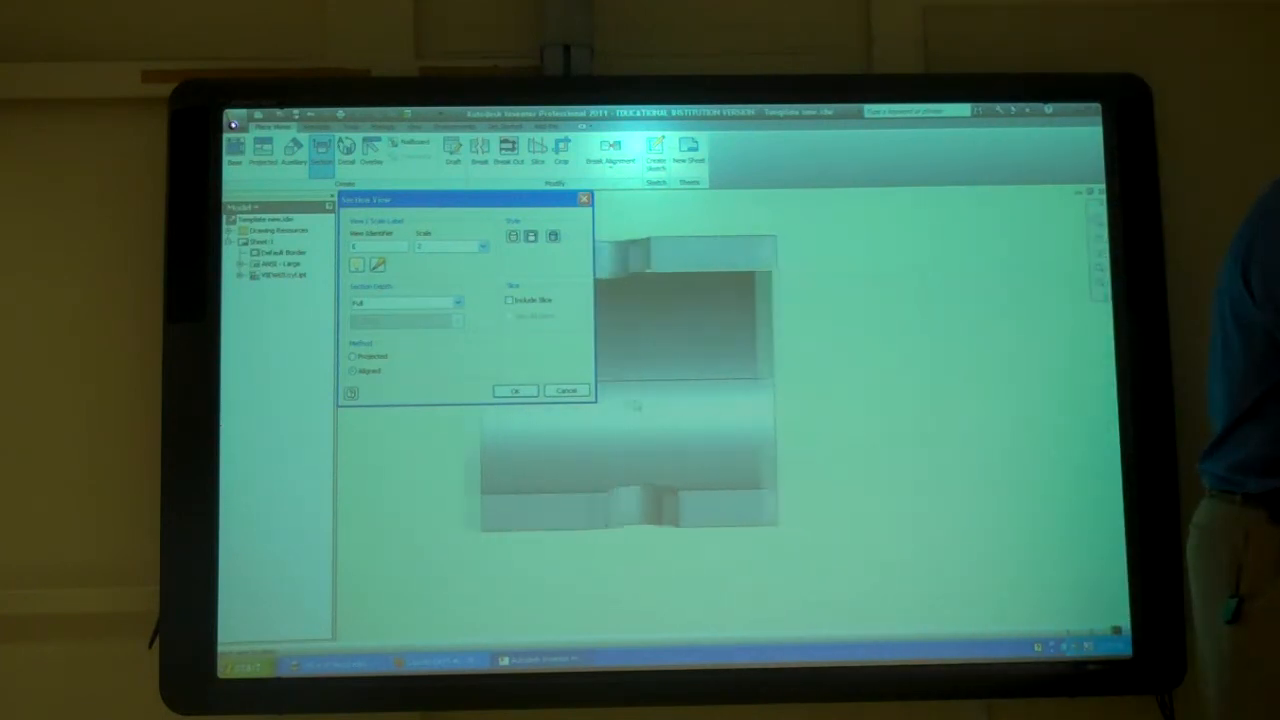
{"action": "left_click", "coordinate": [514, 390]}
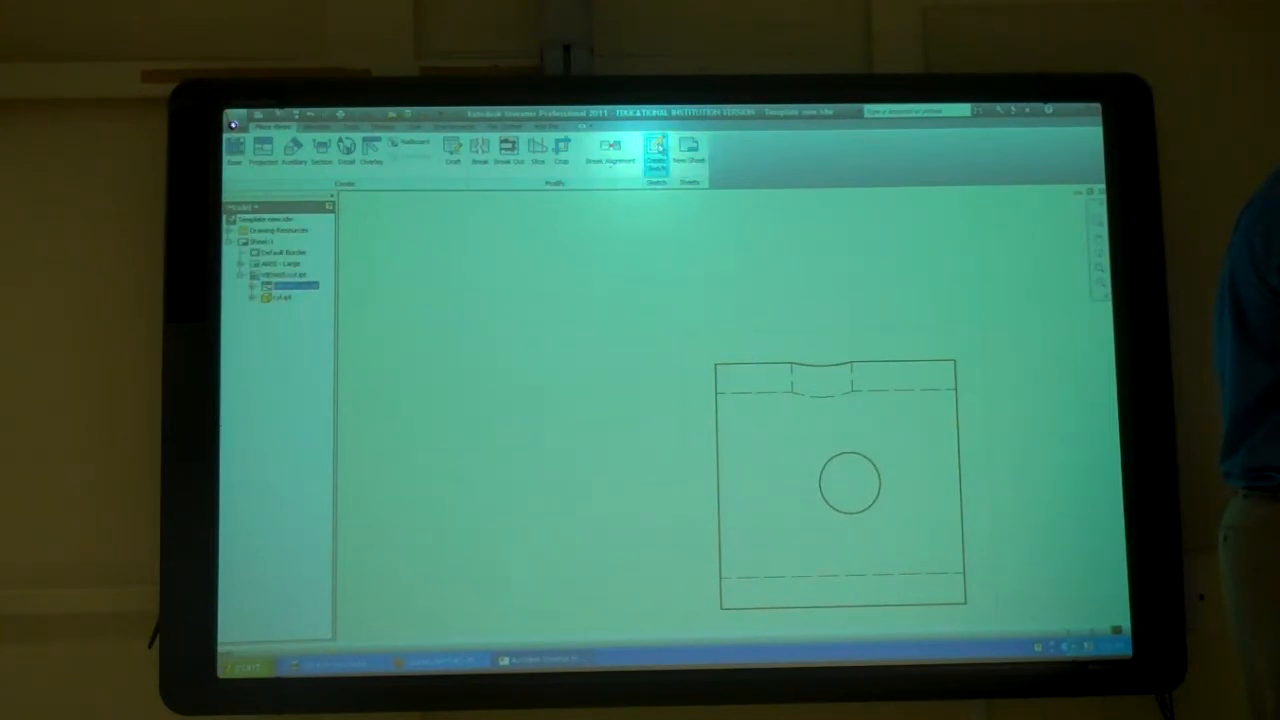
Step: Sketch a closed spline around the second view's top groove and finish the sketch
{"action": "left_click", "coordinate": [655, 150]}
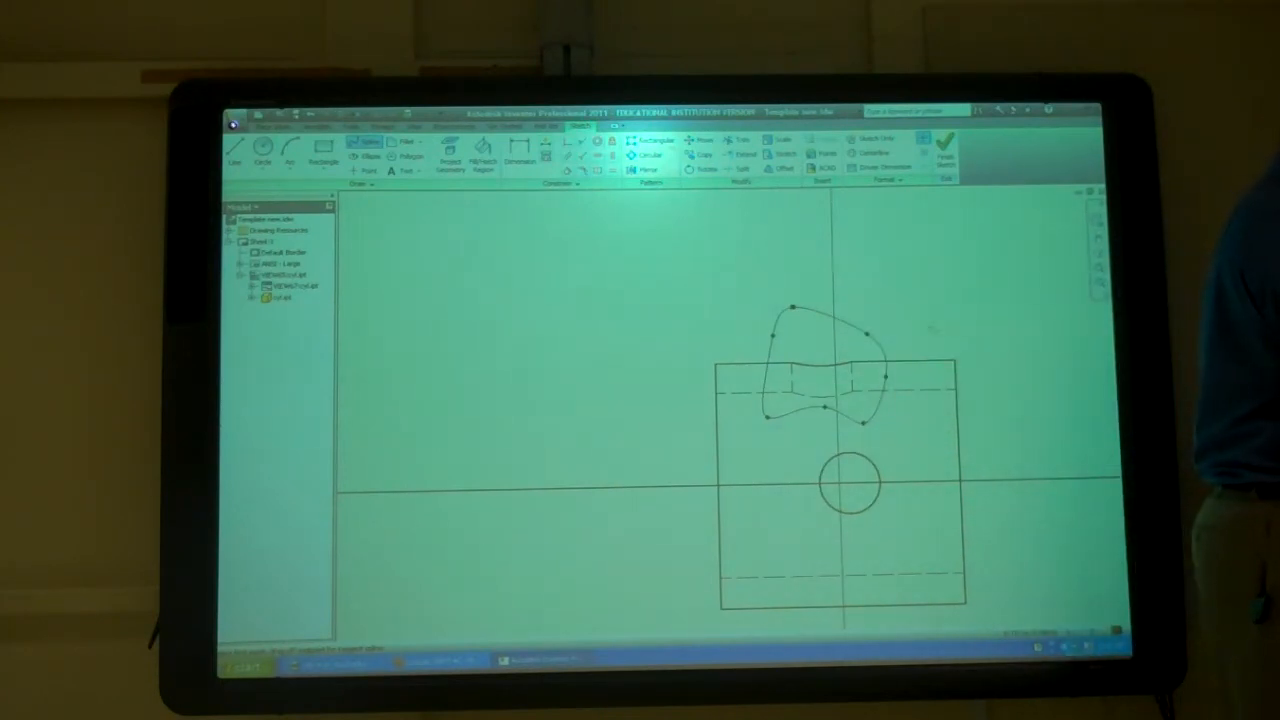
{"action": "left_click", "coordinate": [943, 143]}
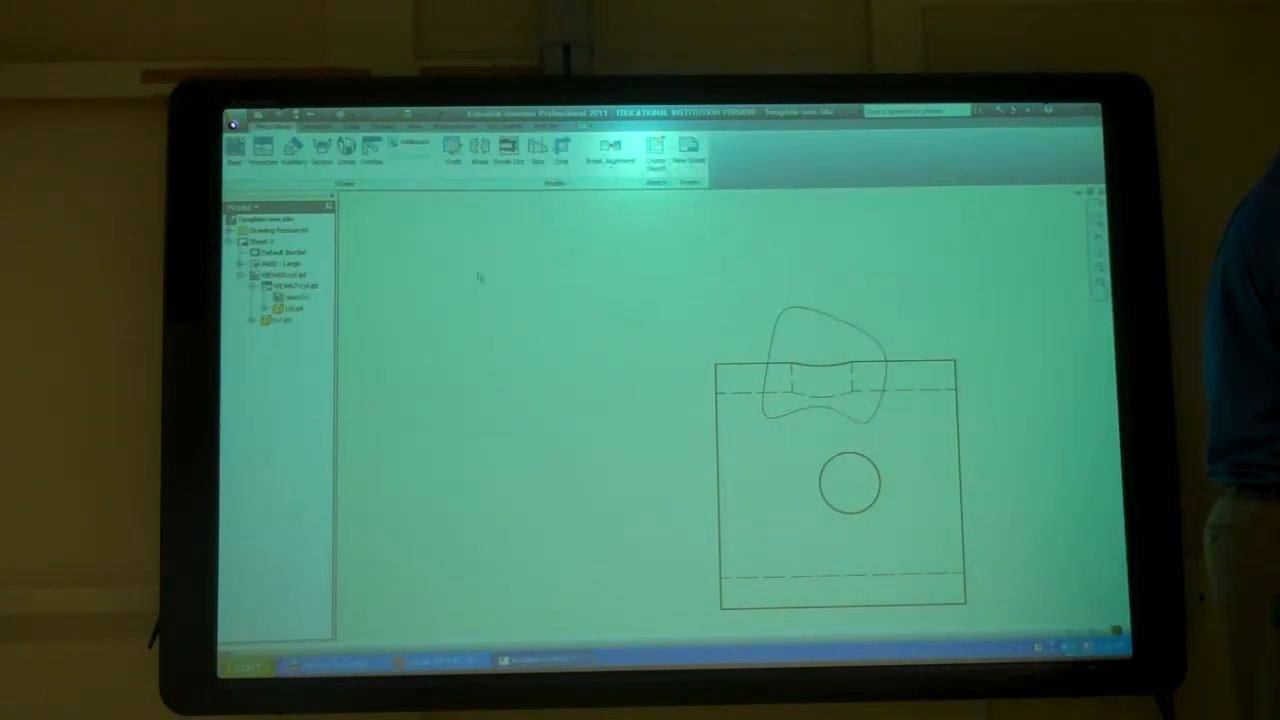
Step: Break out the spline-bounded groove region of the second view
{"action": "left_click", "coordinate": [508, 148]}
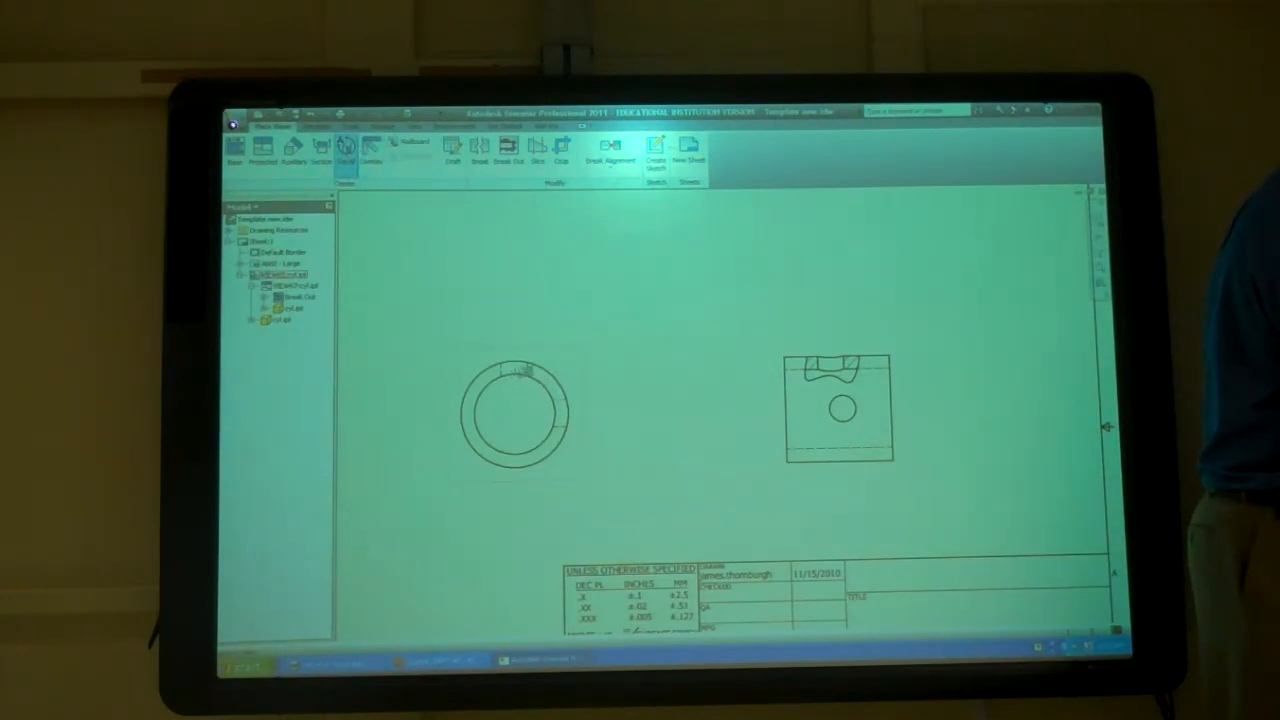
Step: Add a 4:1 detail view circling the groove at the top of the ring view
{"action": "left_click", "coordinate": [345, 148]}
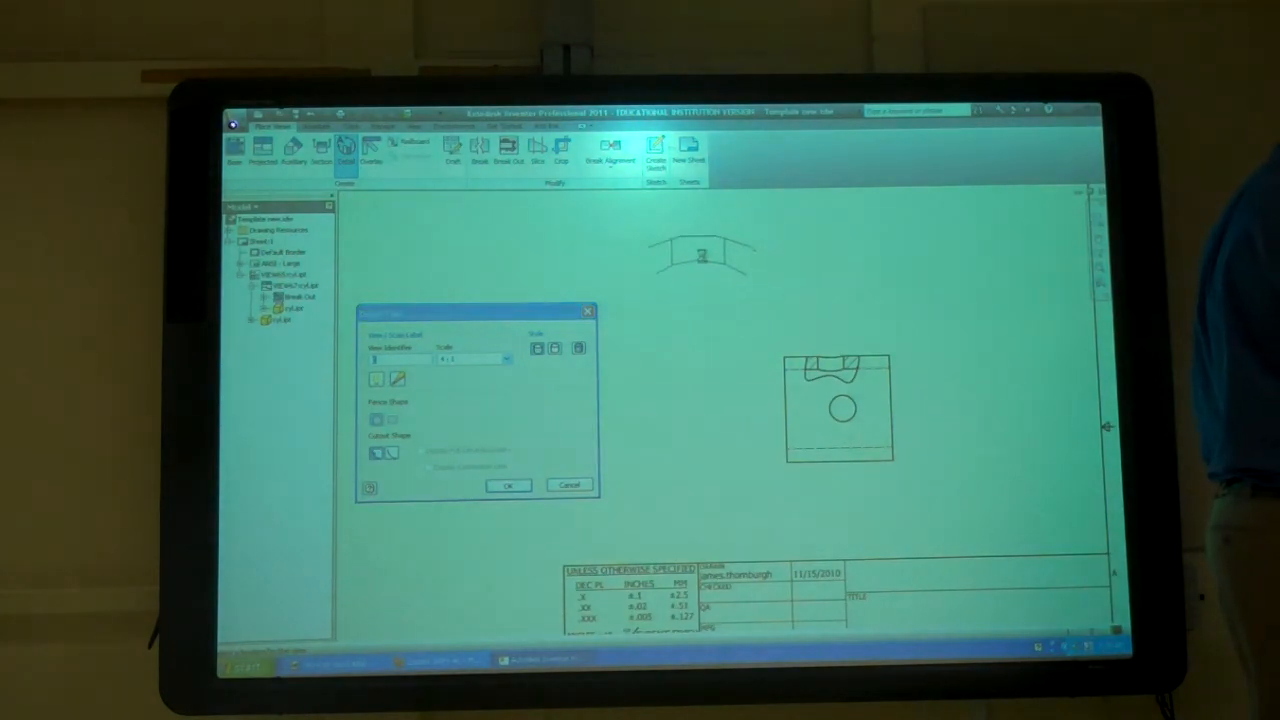
{"action": "left_click", "coordinate": [508, 485]}
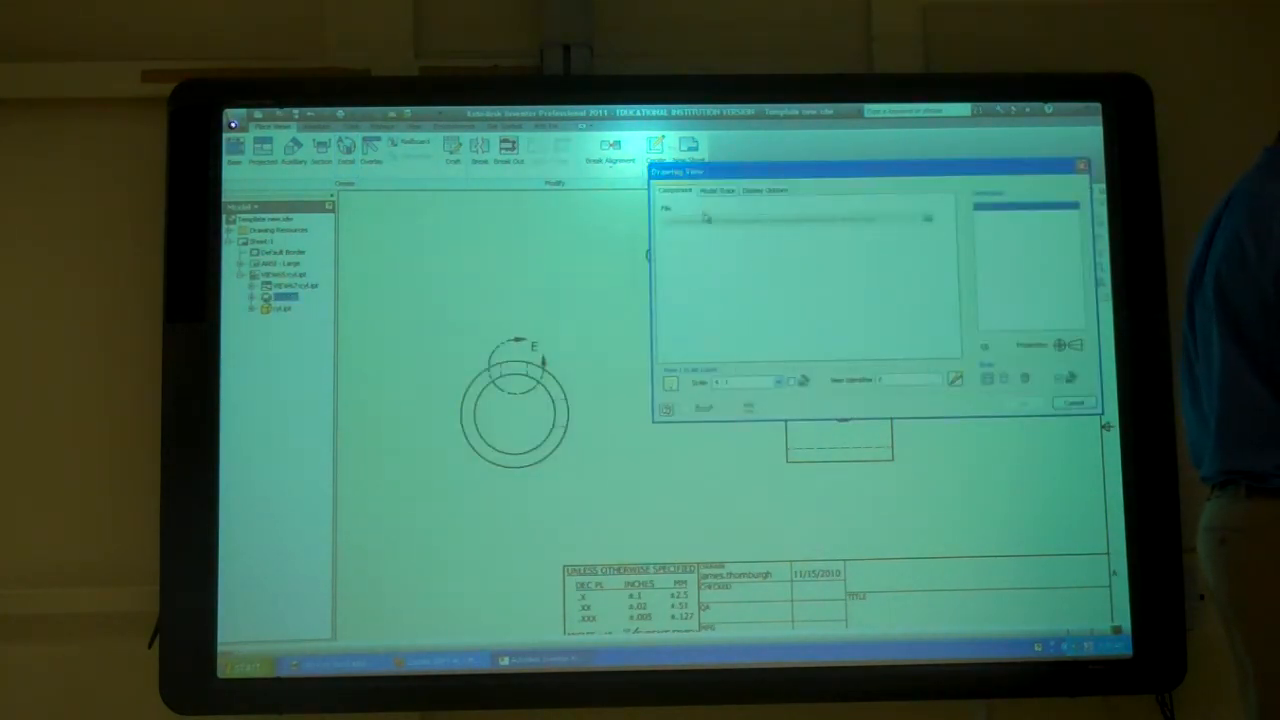
Step: Remove the 4:1 Detail A view and its boundary from the sheet
{"action": "left_click", "coordinate": [766, 191]}
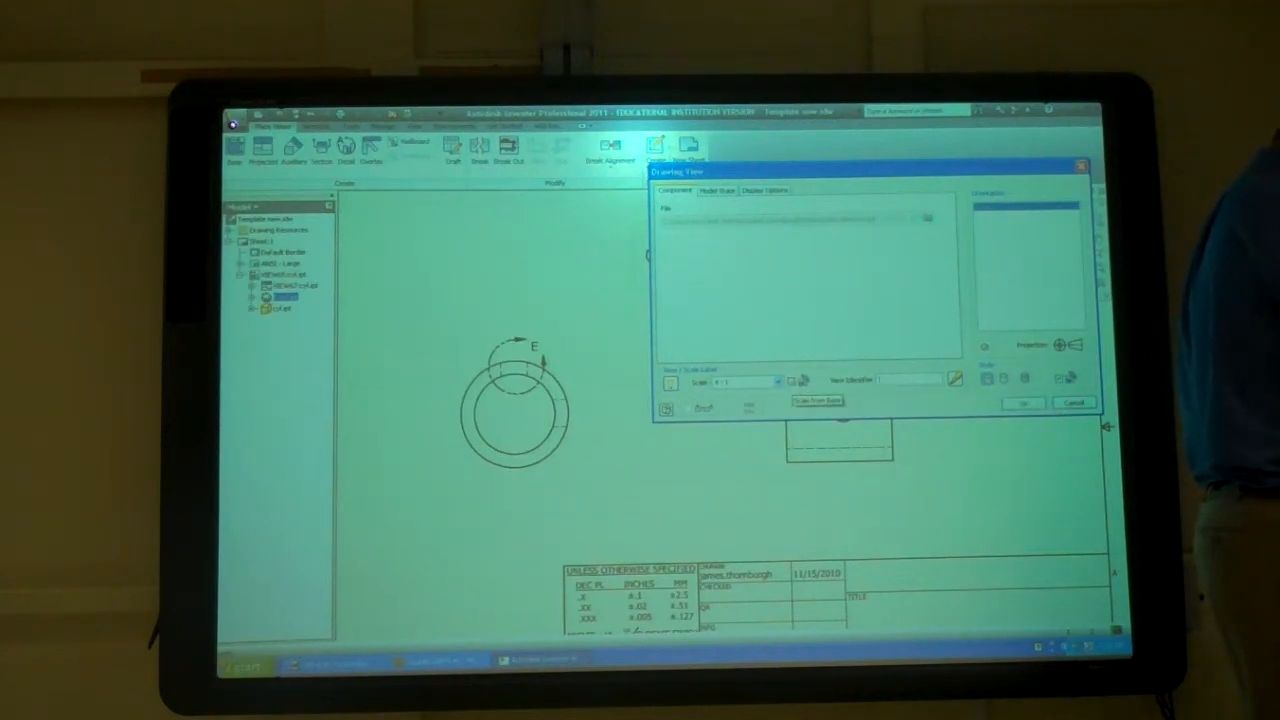
{"action": "left_click", "coordinate": [1022, 403]}
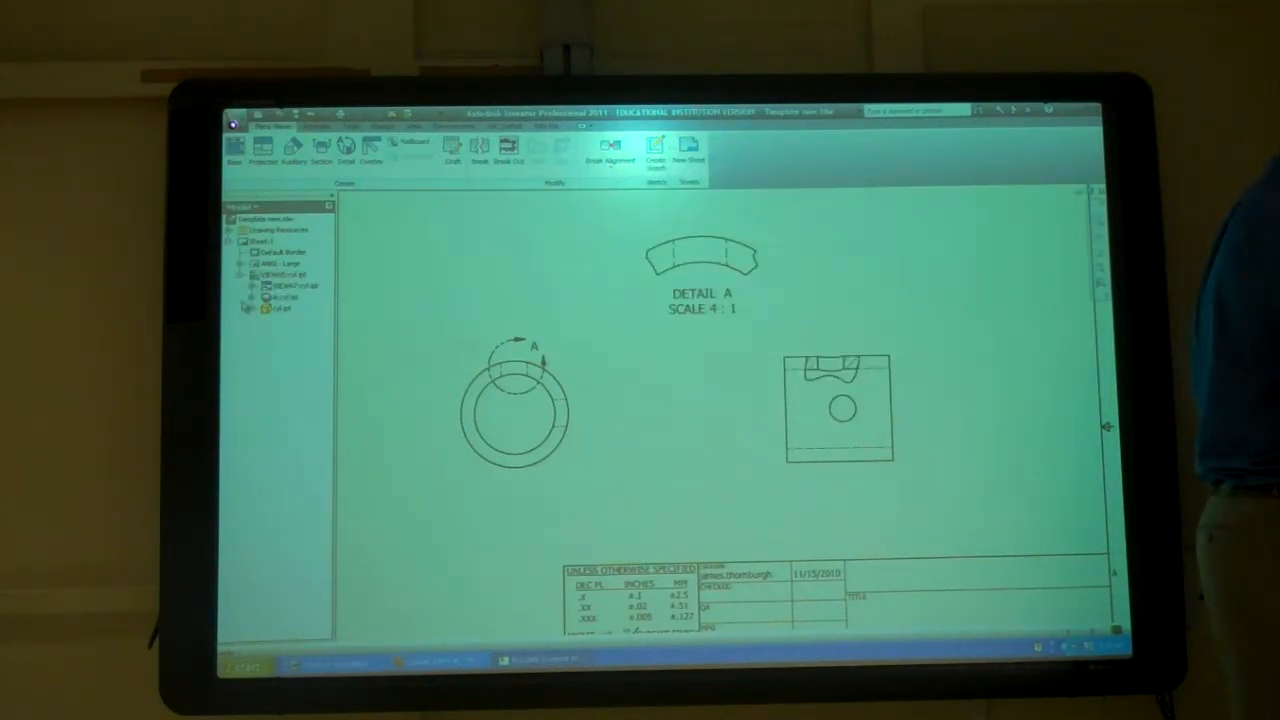
{"action": "right_click", "coordinate": [285, 298]}
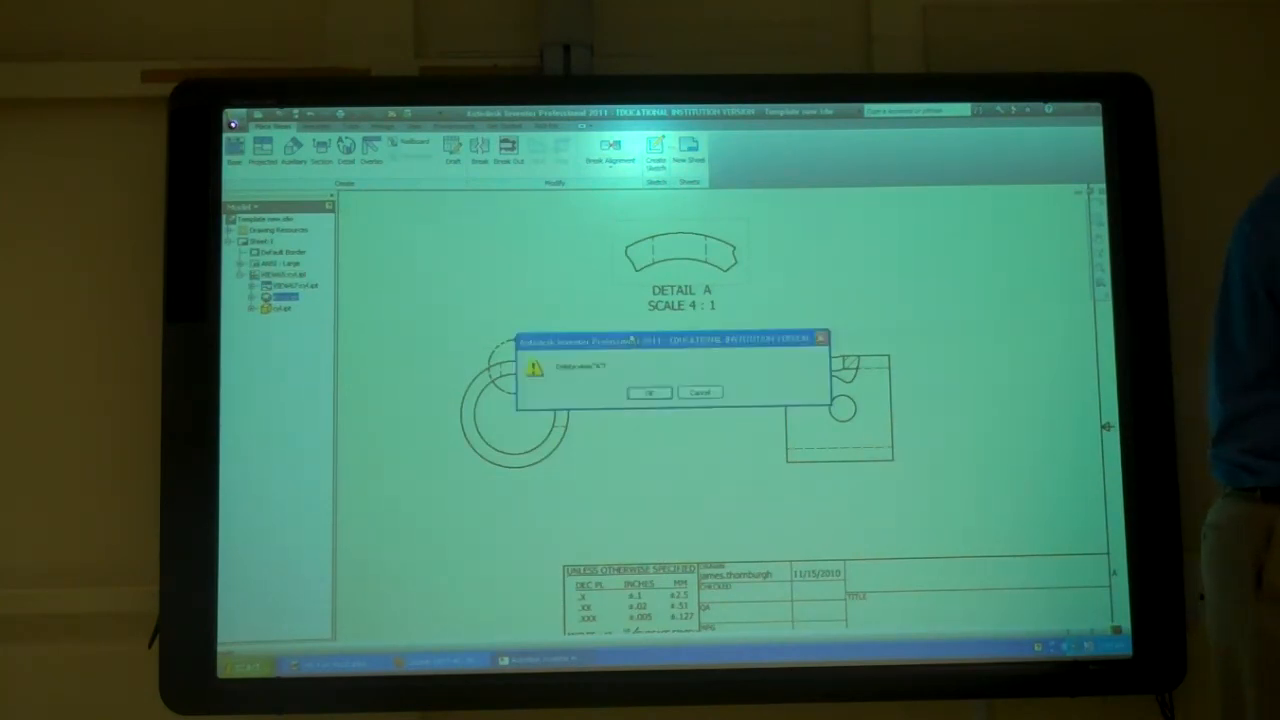
{"action": "left_click", "coordinate": [649, 391]}
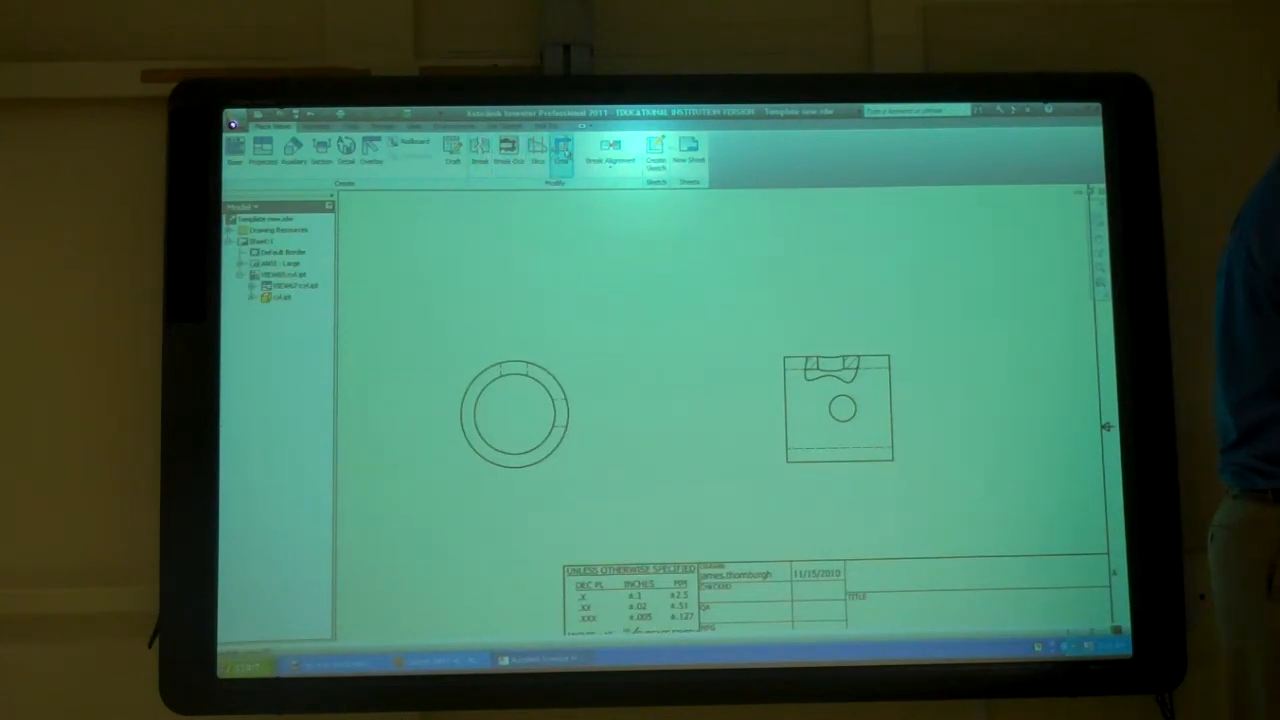
{"action": "mouse_move", "coordinate": [560, 150]}
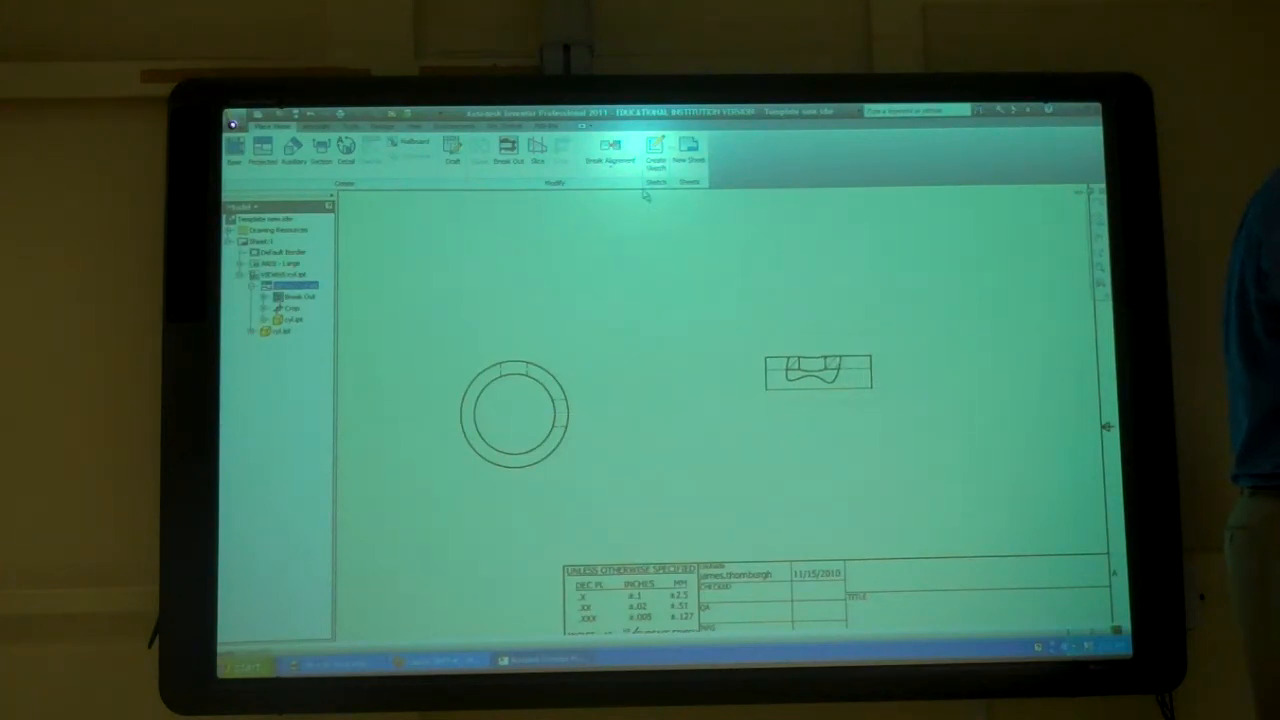
Step: Crop the break-out side view to a narrow strip around its top notch
{"action": "left_click", "coordinate": [612, 150]}
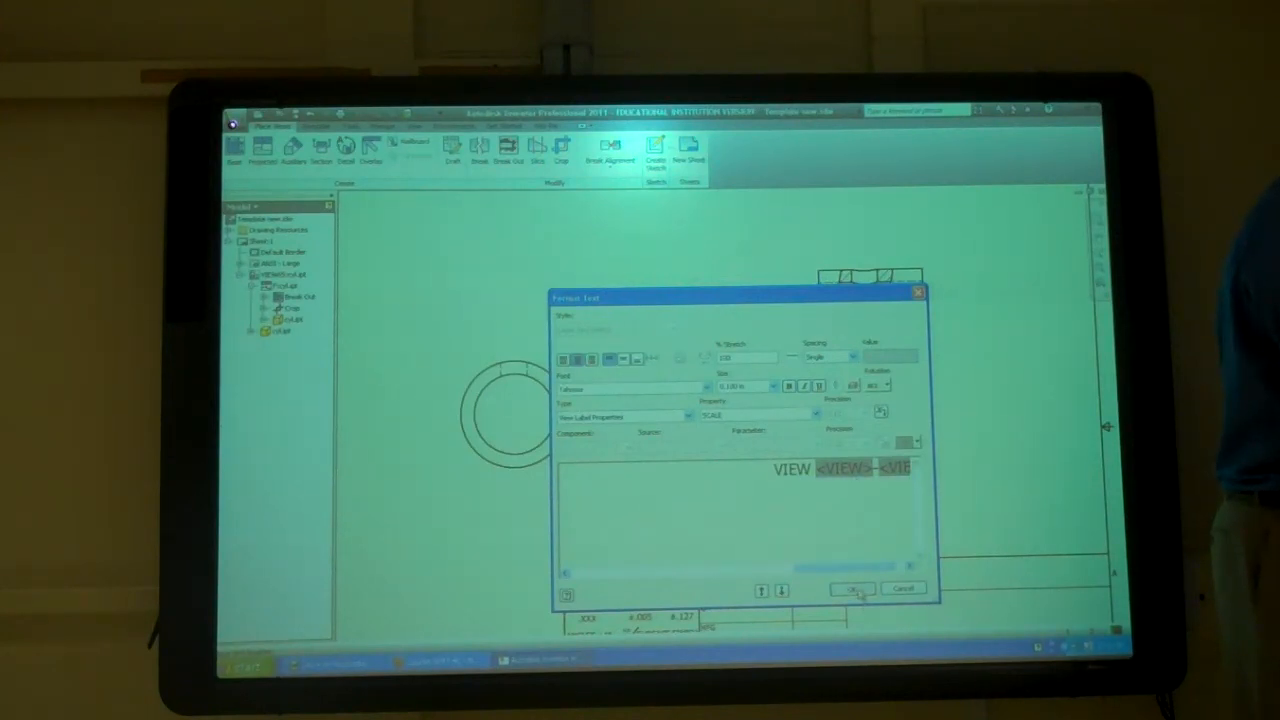
Step: Accept the edited view label in the Format Text dialog
{"action": "left_click", "coordinate": [850, 588]}
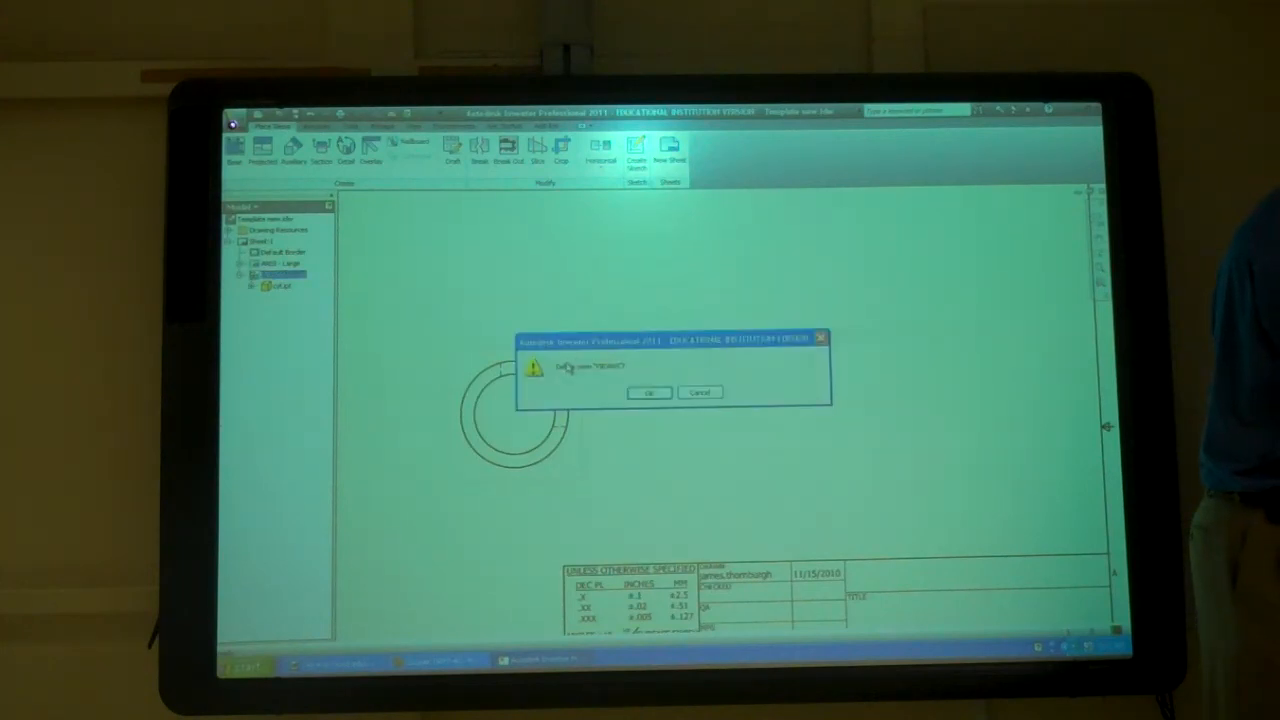
Step: Delete the circular view and place a base view of the two-hole block part
{"action": "left_click", "coordinate": [648, 392]}
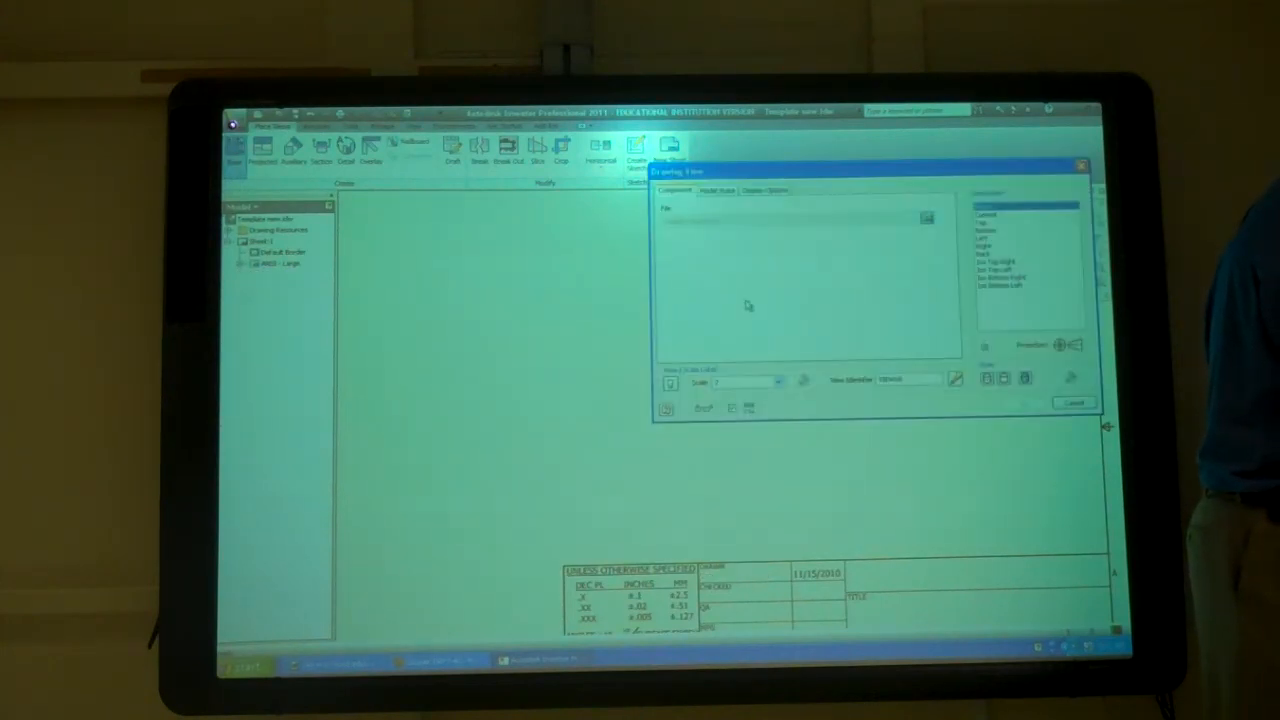
{"action": "left_click", "coordinate": [925, 218]}
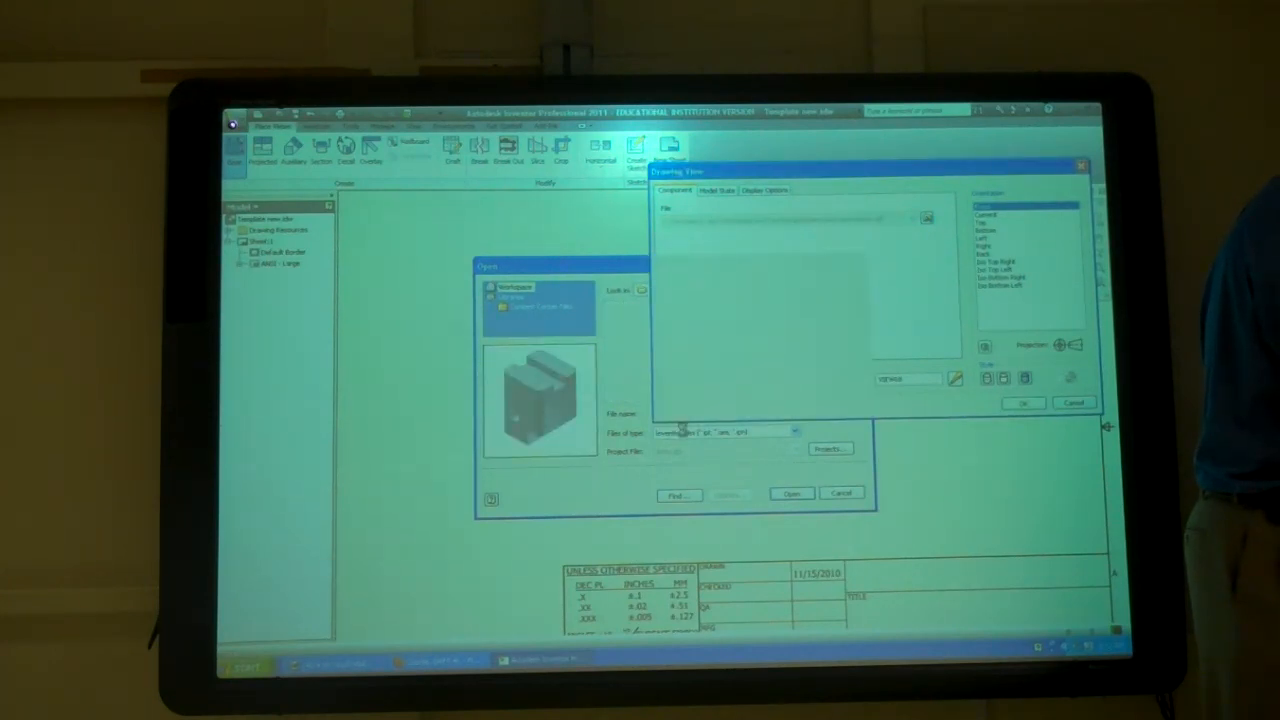
{"action": "left_click", "coordinate": [791, 492]}
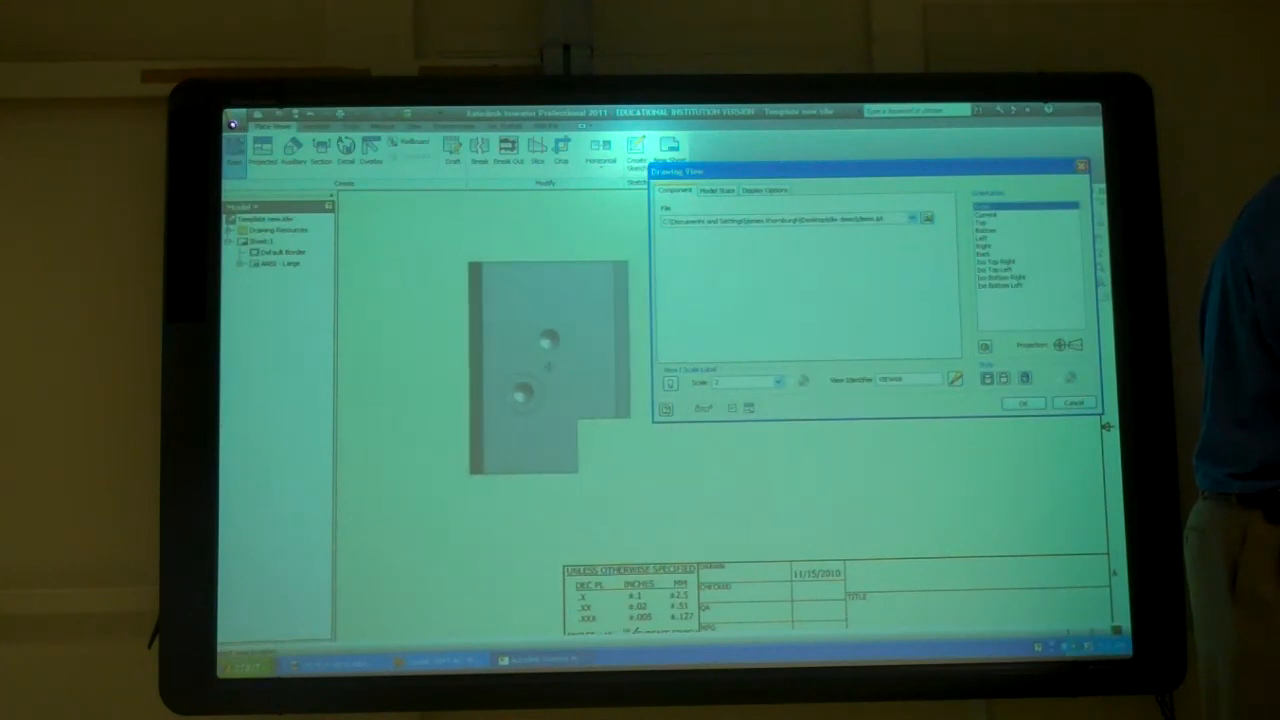
{"action": "left_click", "coordinate": [1022, 403]}
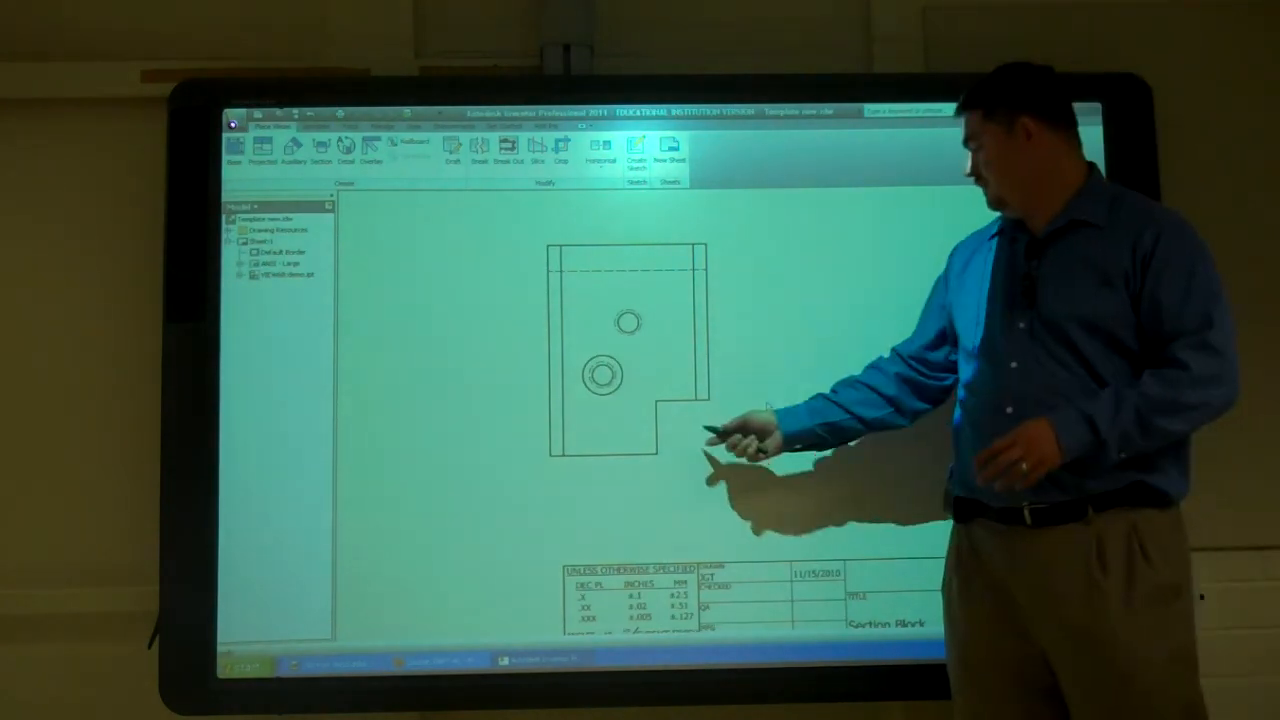
Step: Rotate the block base view by an edge, bringing the notch to the top
{"action": "right_click", "coordinate": [730, 425]}
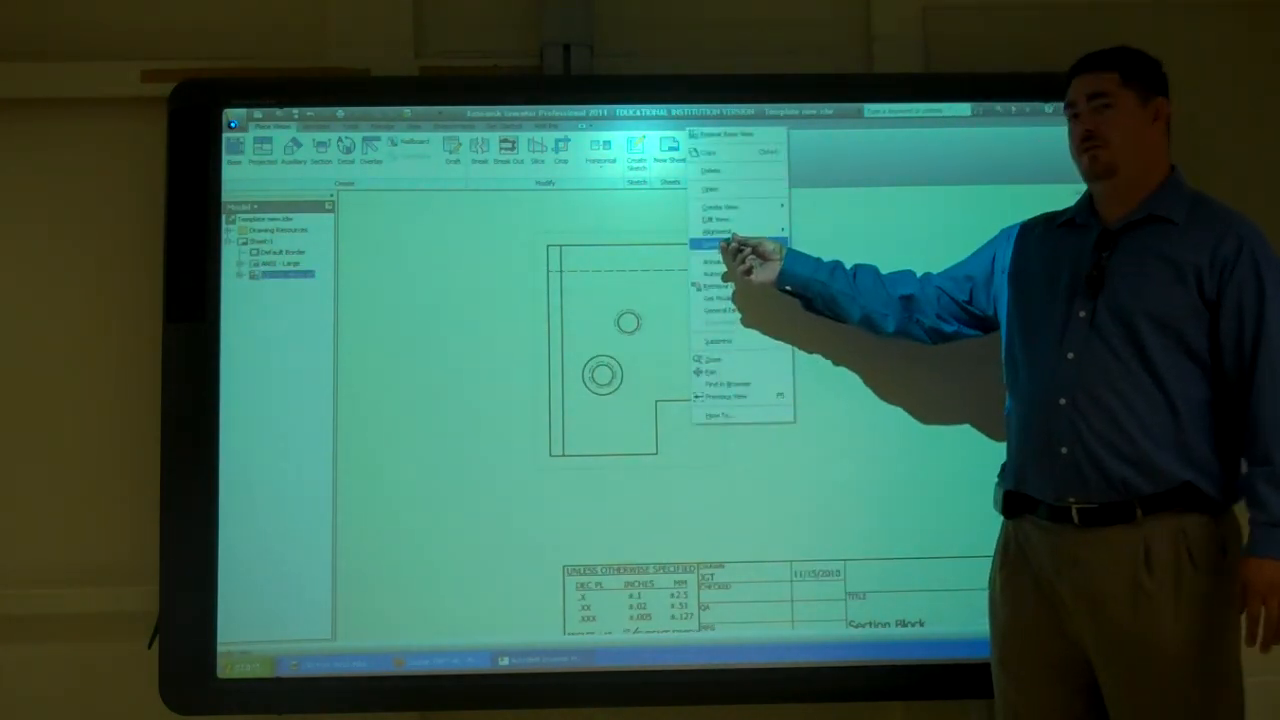
{"action": "left_click", "coordinate": [720, 235]}
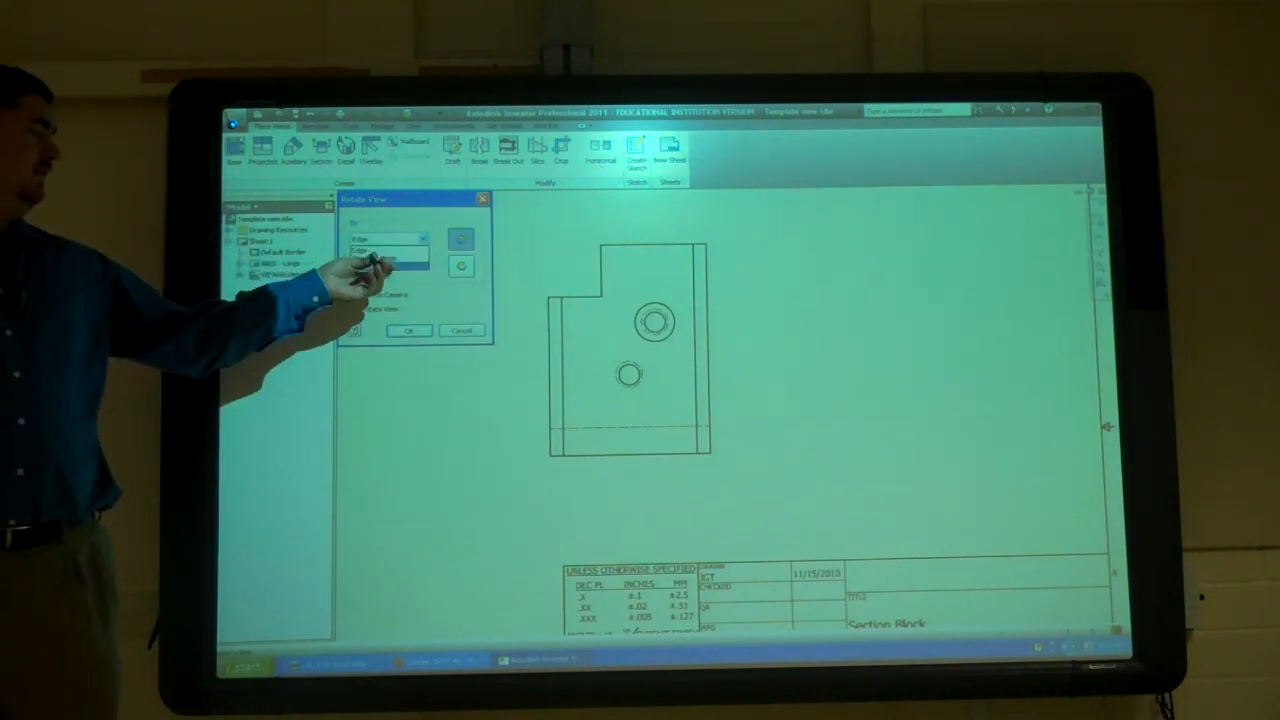
{"action": "left_click", "coordinate": [420, 238]}
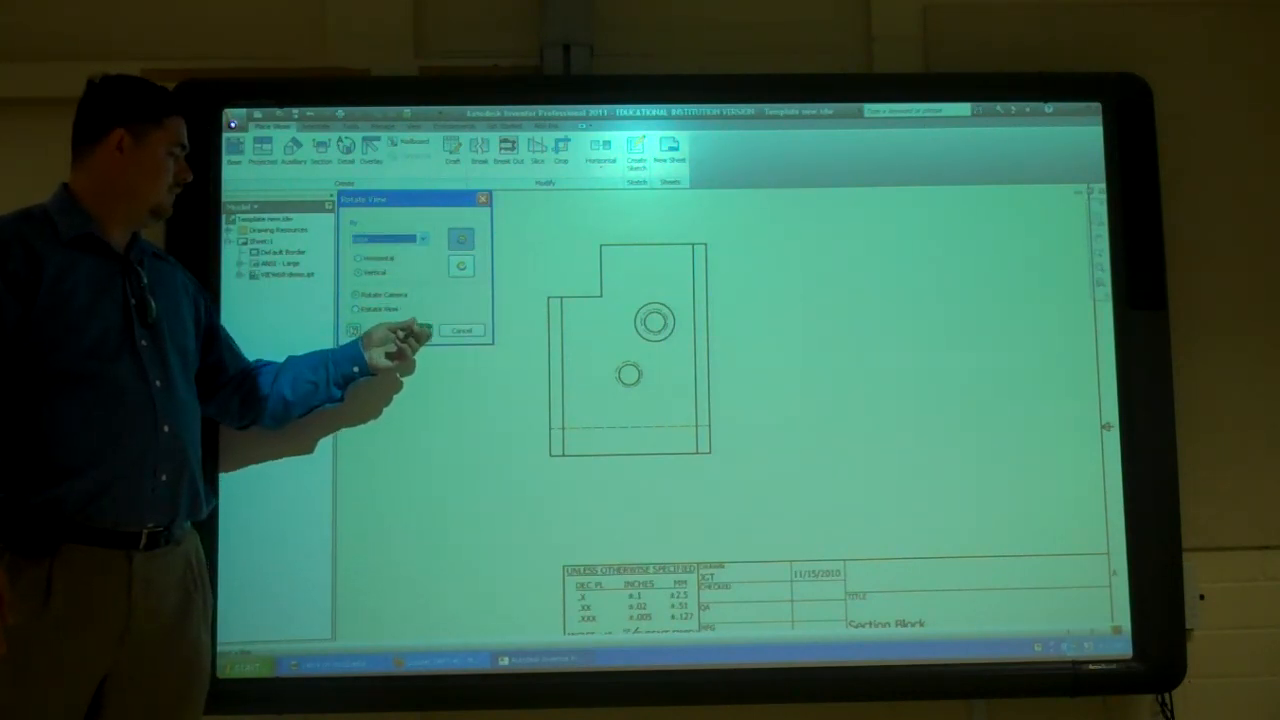
{"action": "left_click", "coordinate": [461, 330]}
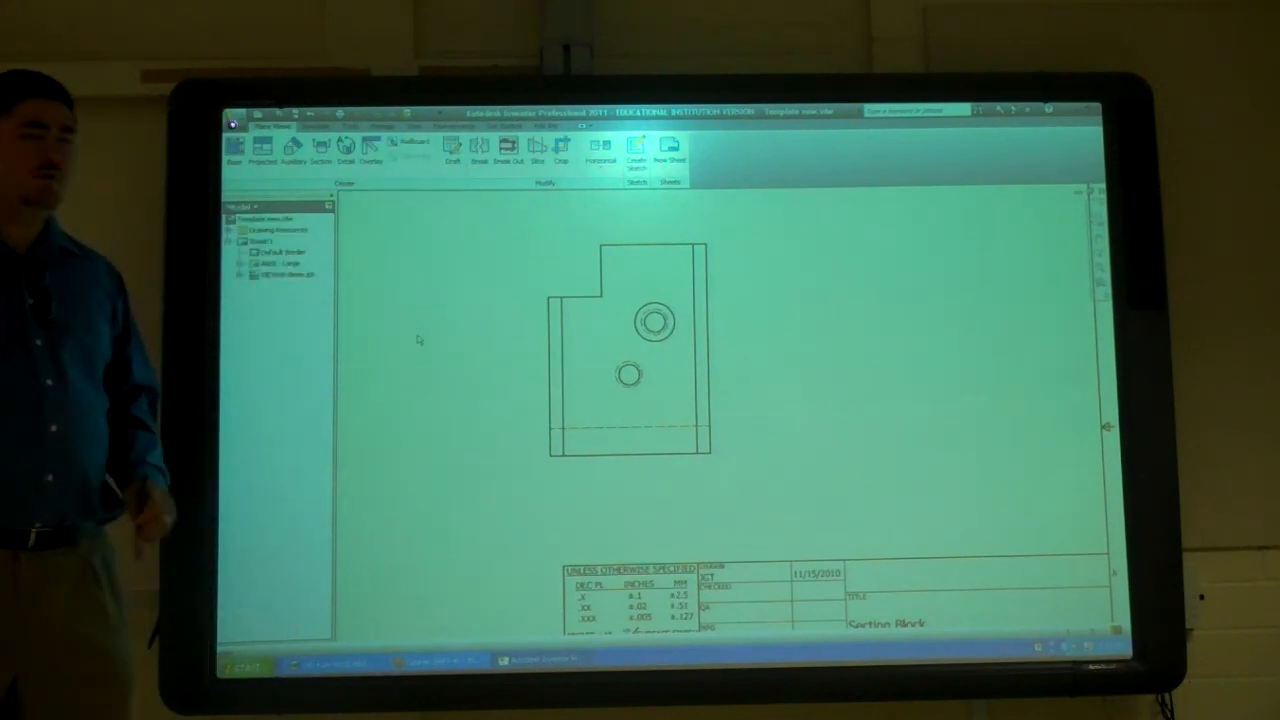